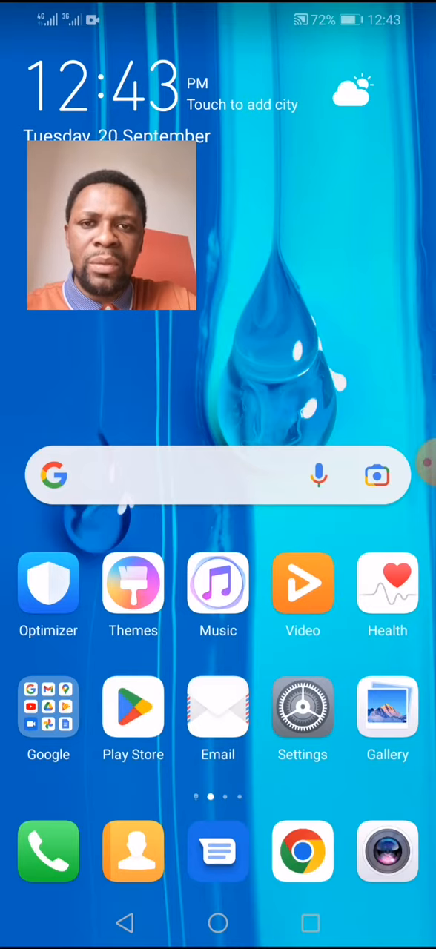
scroll(left, 3)
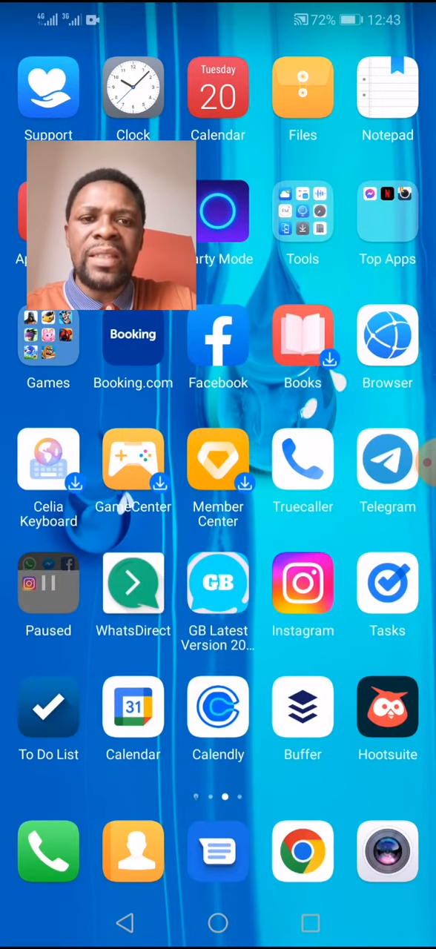